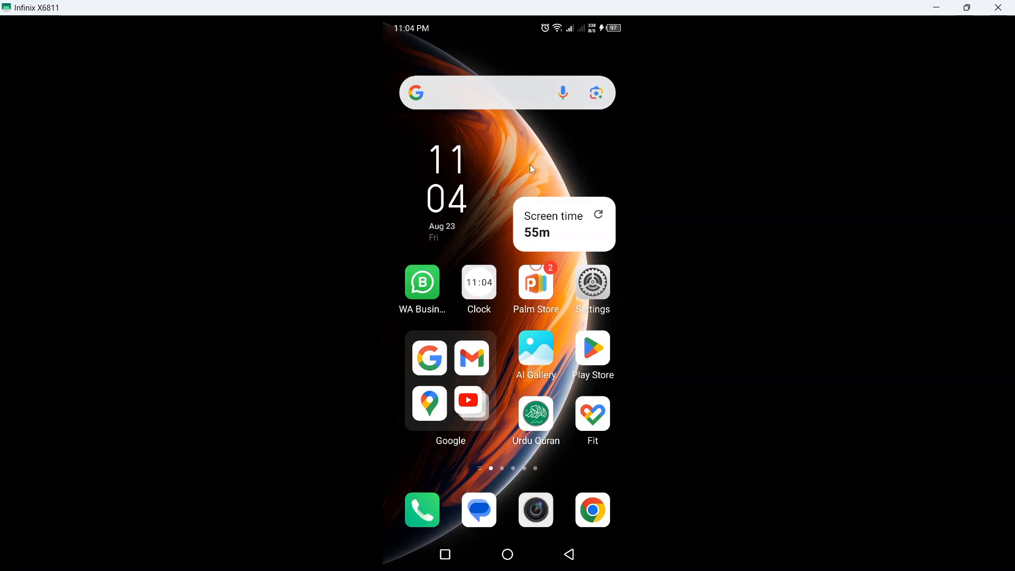
pyautogui.moveTo(558, 525)
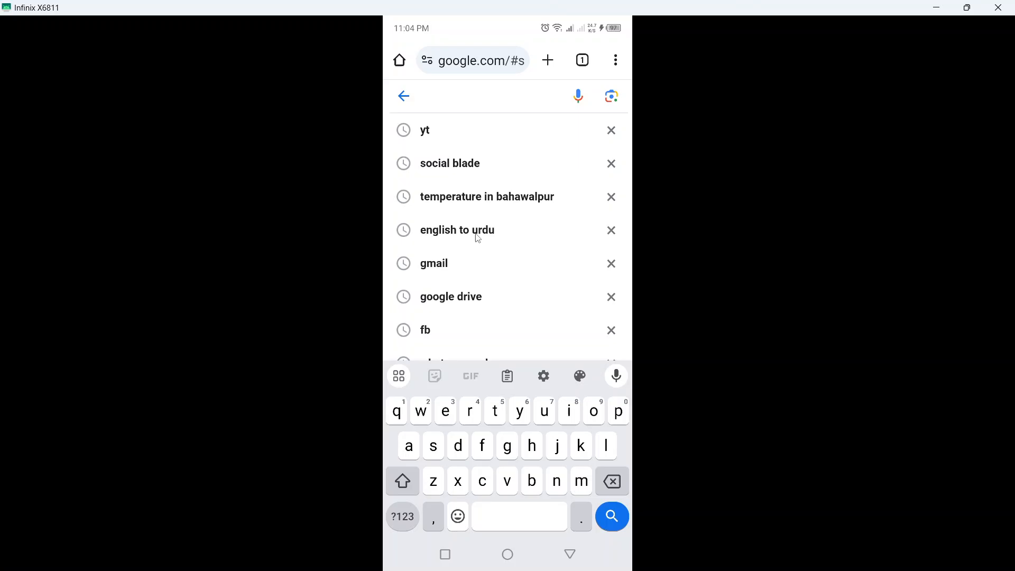
# Step: Search Google for 'unban tiktok account' and open TikTok Help Center's Account safety article
pyautogui.write('unban')
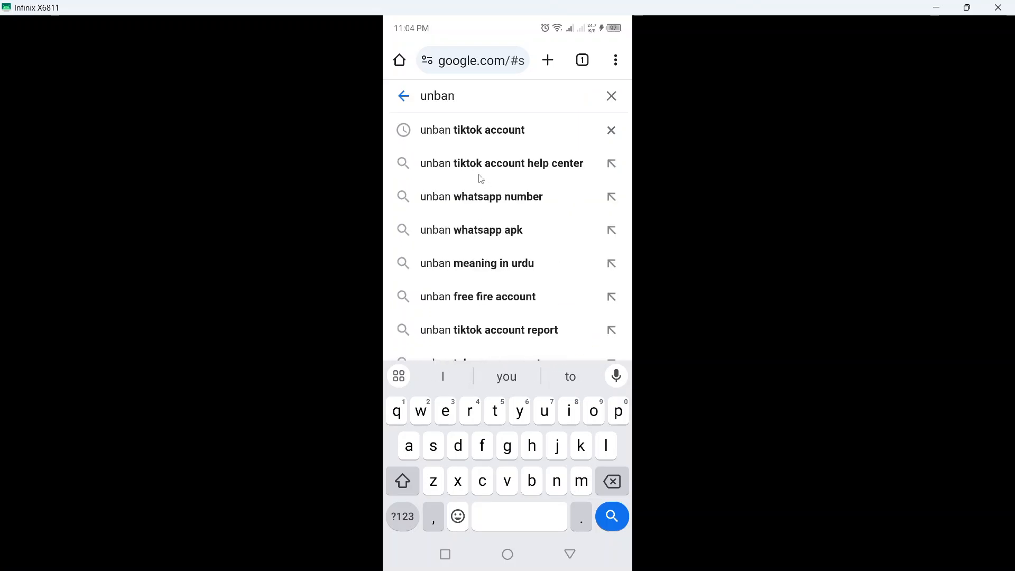
pyautogui.click(472, 129)
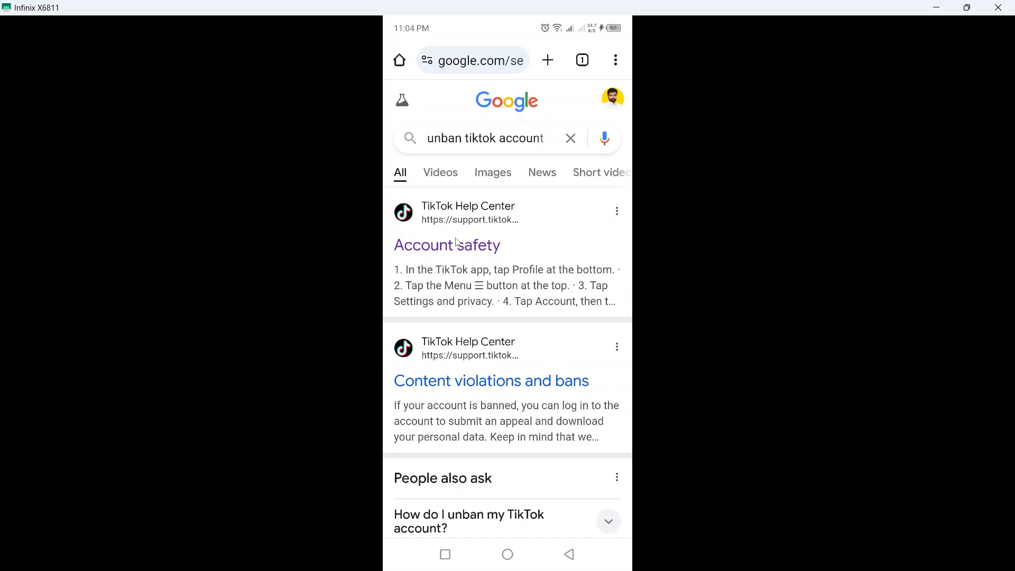
pyautogui.click(446, 244)
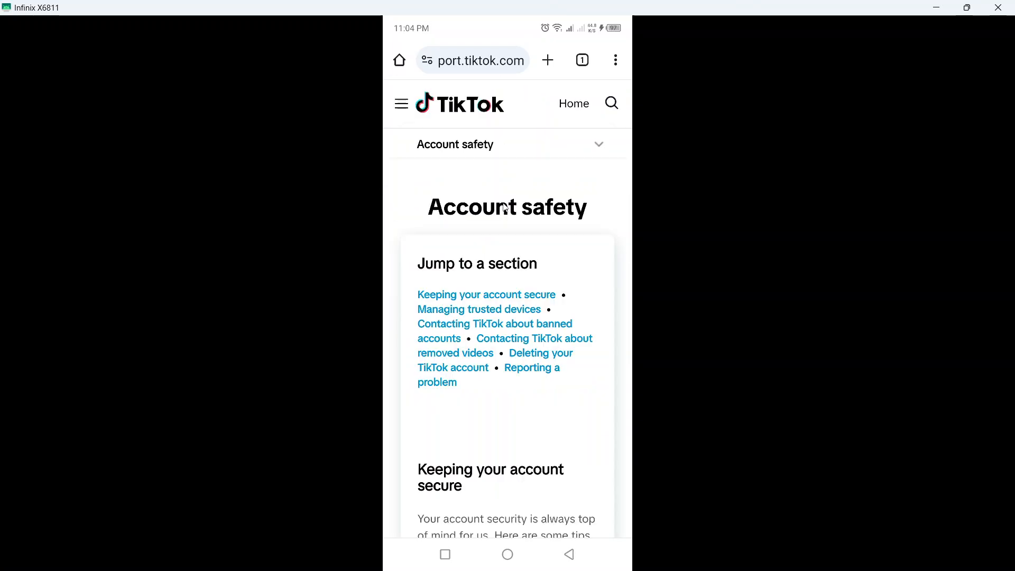
# Step: Reach the 'Reporting a problem' section and follow its 'contact us' link to TikTok's report form
pyautogui.scroll(-3)
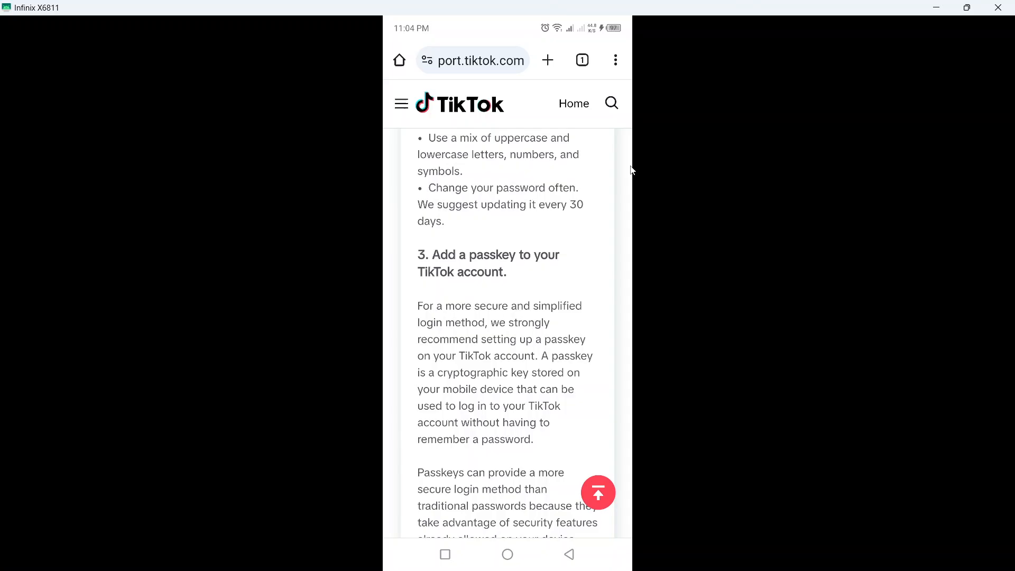
pyautogui.scroll(-3)
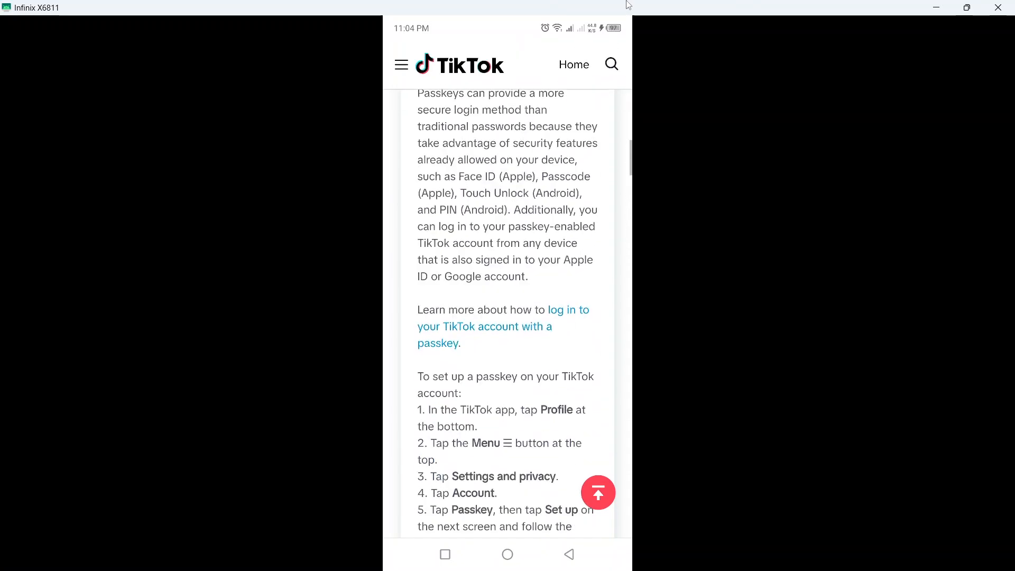
pyautogui.scroll(-3)
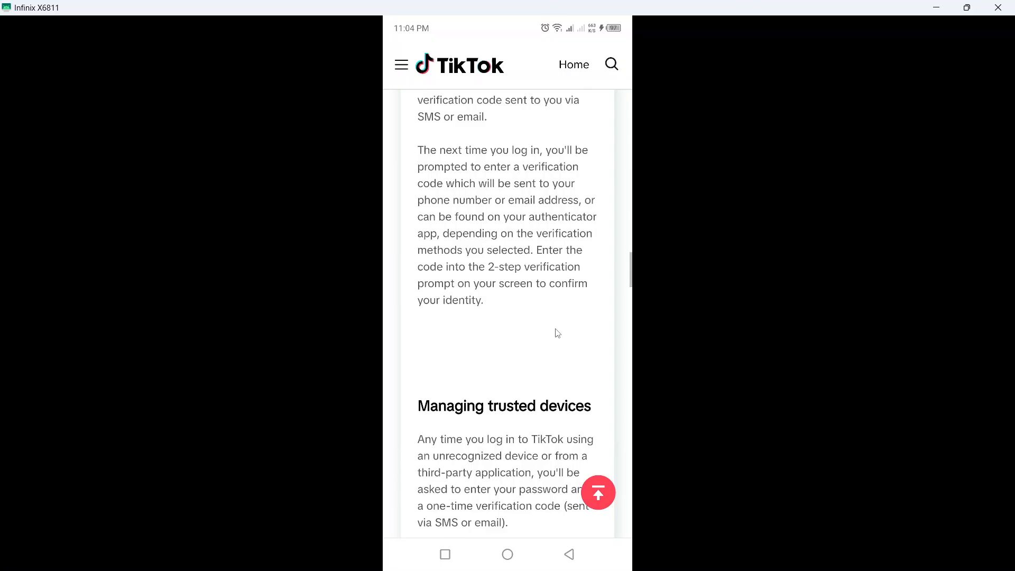
pyautogui.scroll(-3)
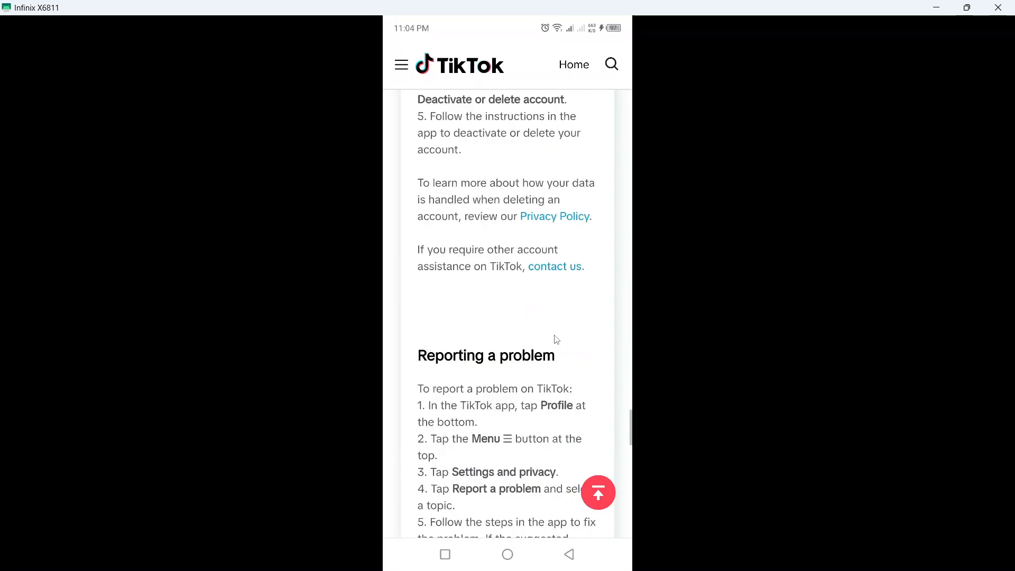
pyautogui.scroll(-3)
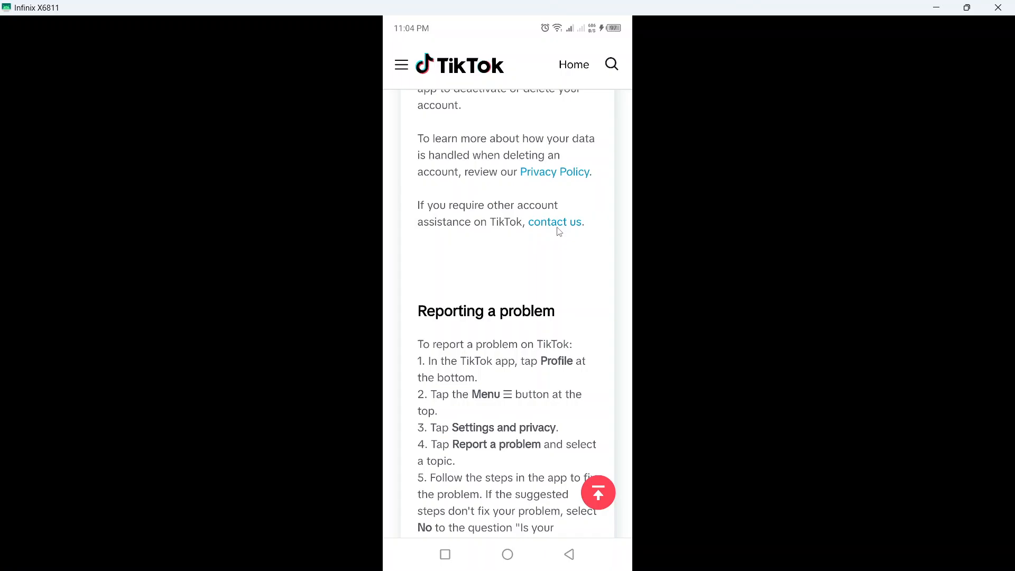
pyautogui.click(556, 221)
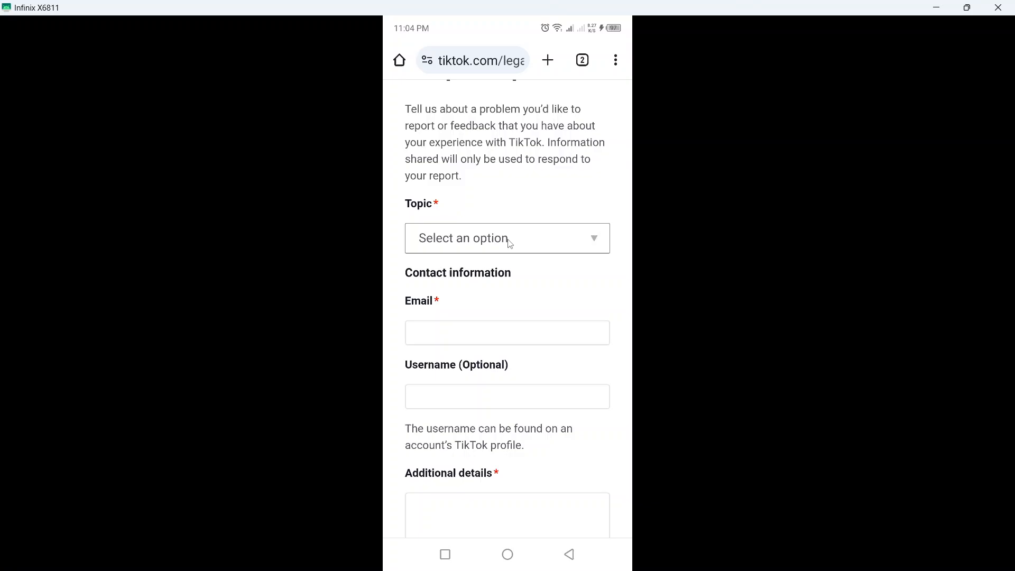
# Step: Choose General account inquiry as the topic and Banned account as the category
pyautogui.click(507, 238)
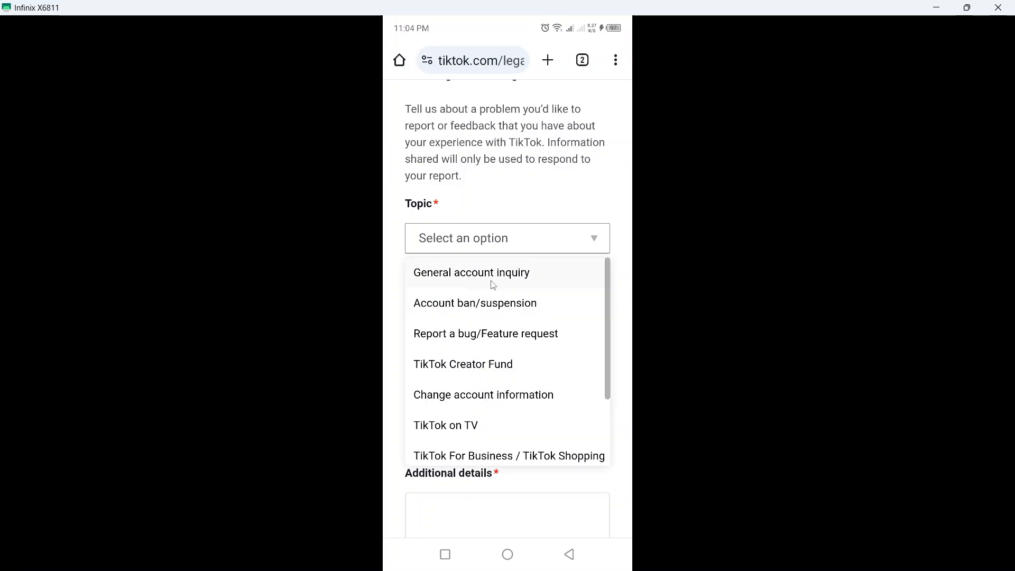
pyautogui.click(472, 272)
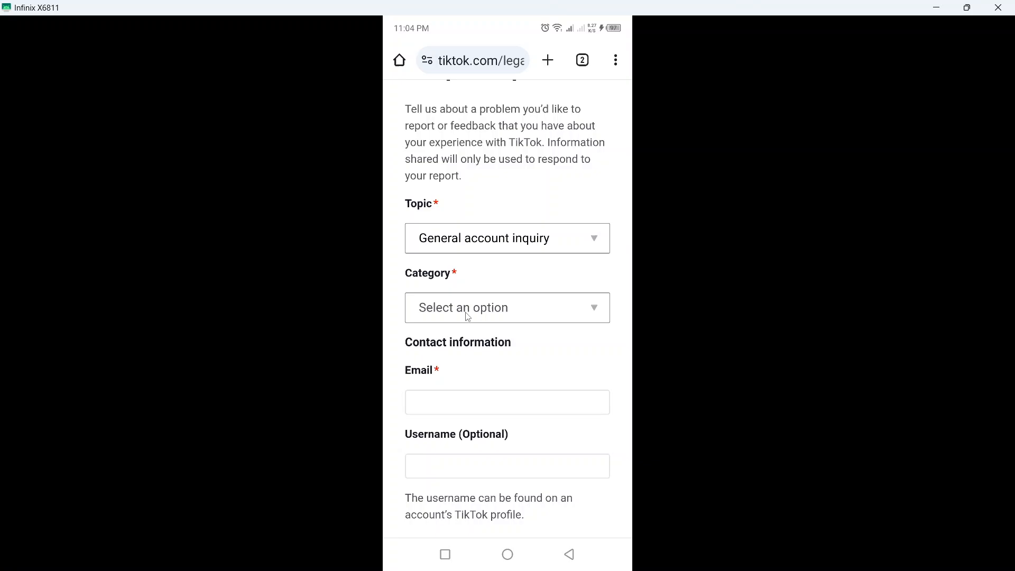
pyautogui.click(507, 308)
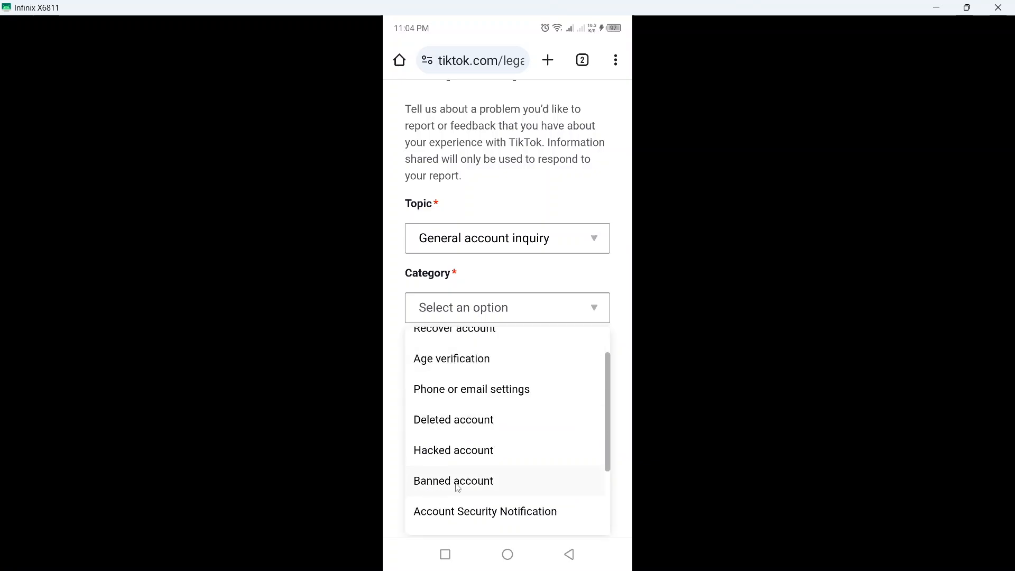
pyautogui.click(454, 480)
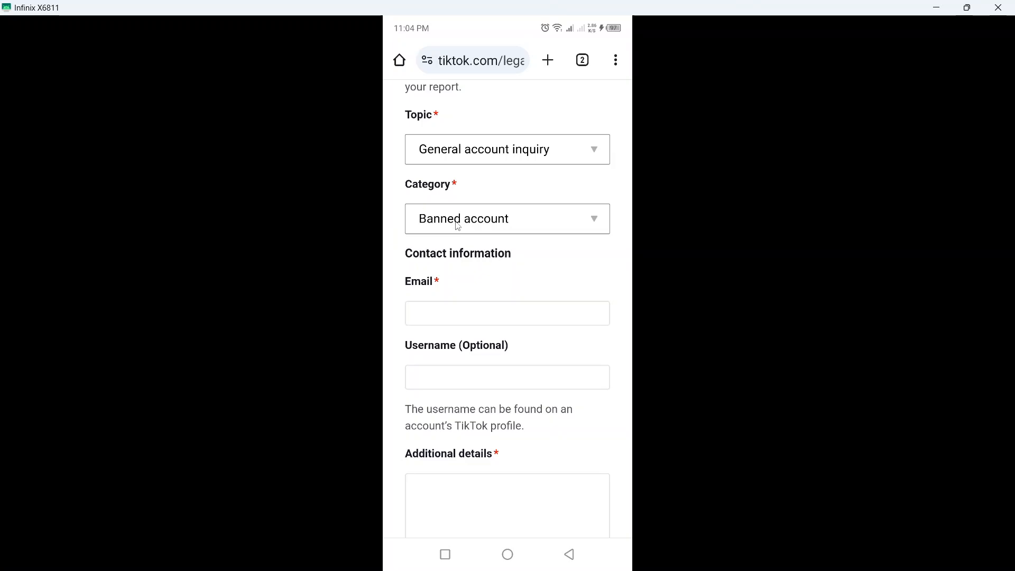
pyautogui.scroll(-3)
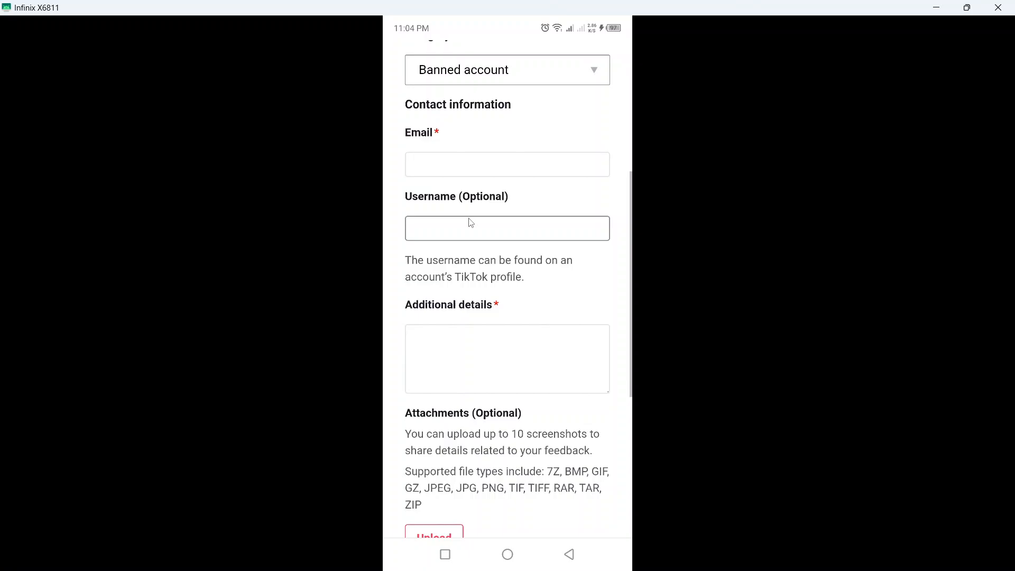
pyautogui.scroll(-3)
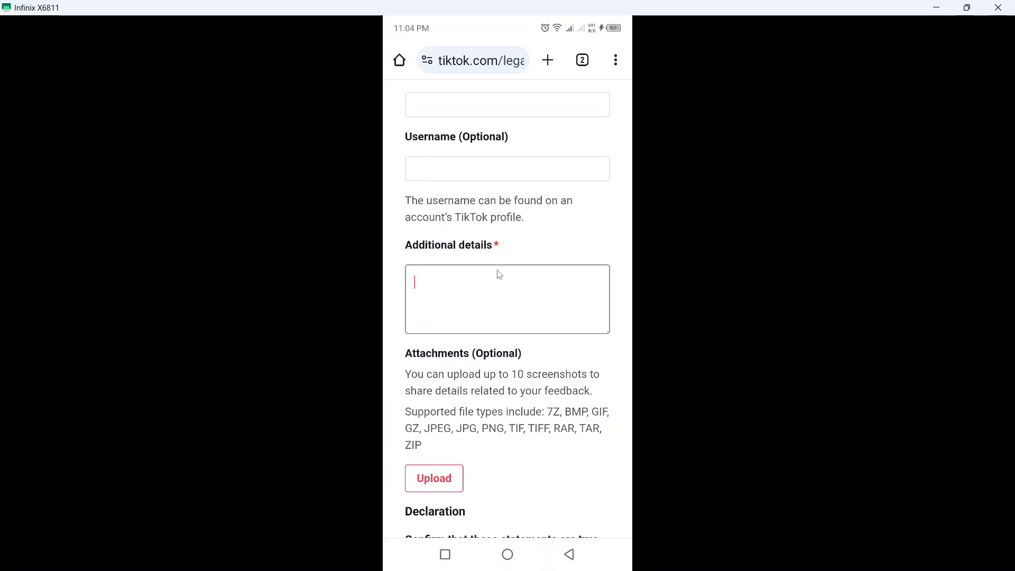
pyautogui.scroll(-3)
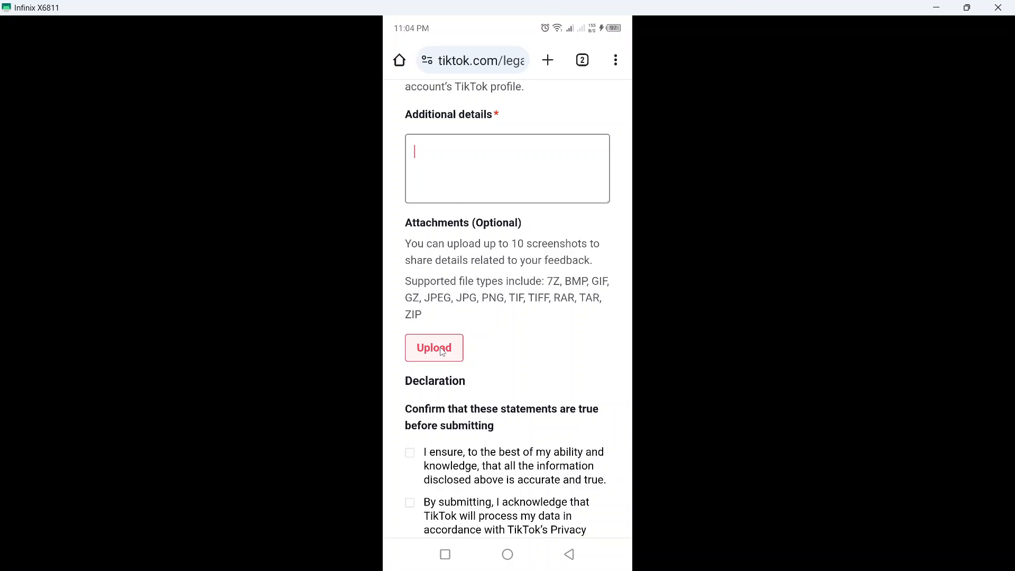
pyautogui.scroll(-3)
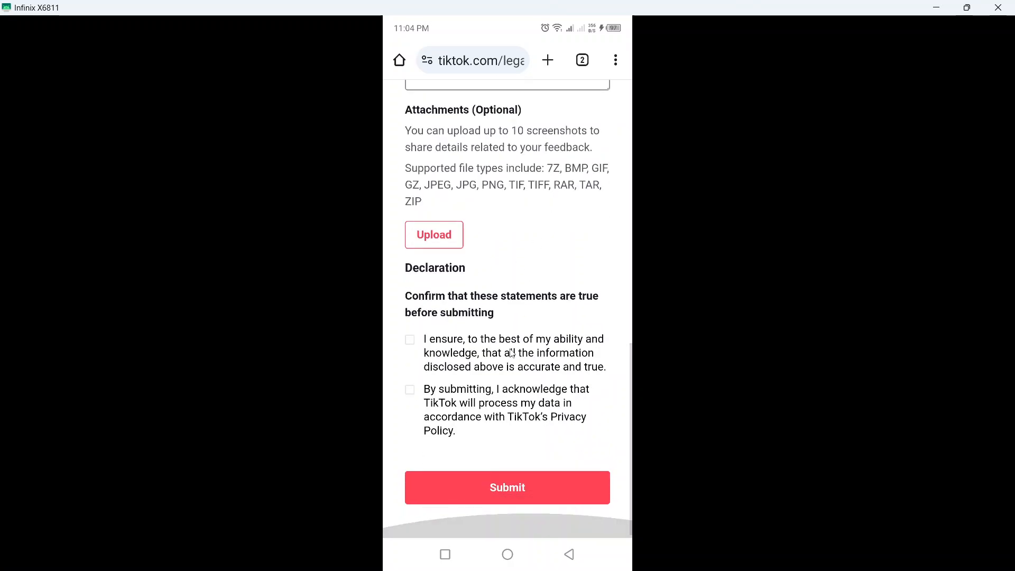
# Step: Check both declaration statements, then return to the Android home screen without submitting
pyautogui.click(410, 340)
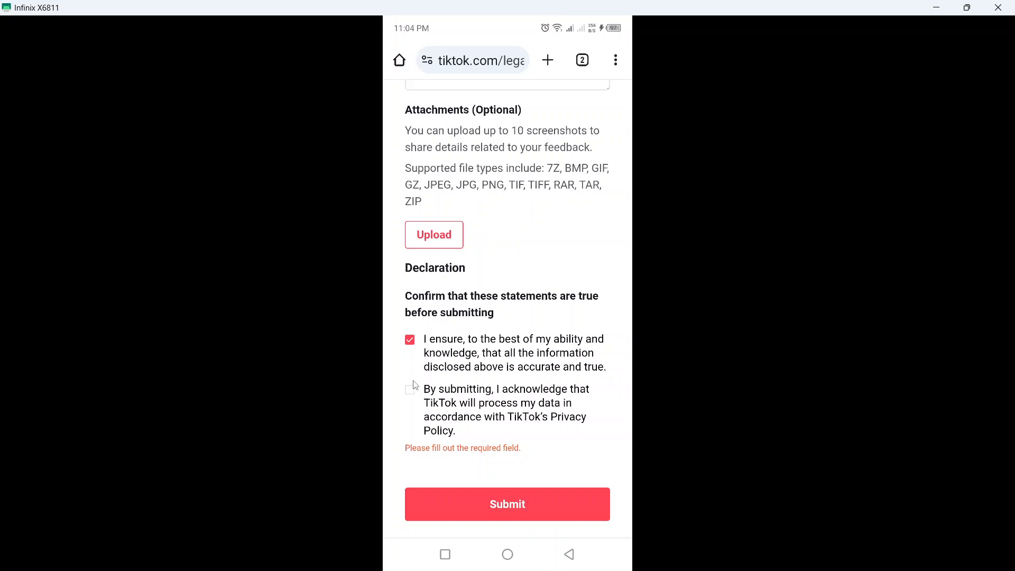
pyautogui.click(410, 390)
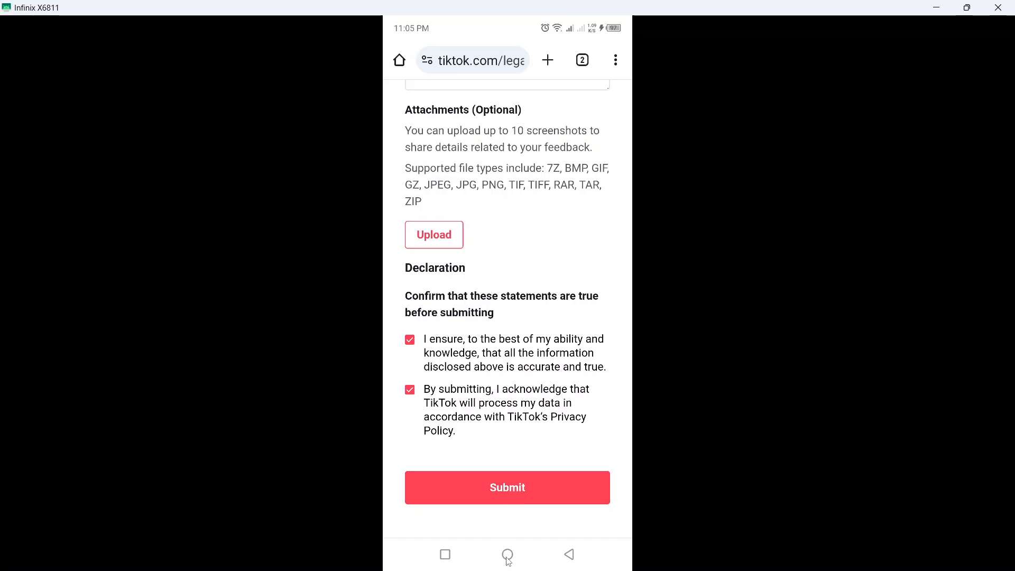
pyautogui.click(506, 554)
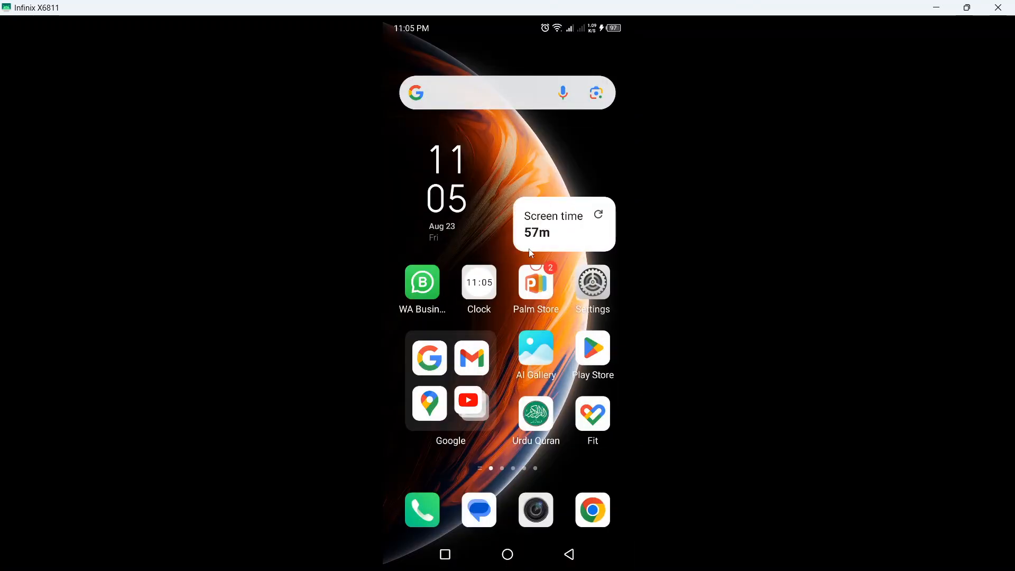
pyautogui.moveTo(517, 166)
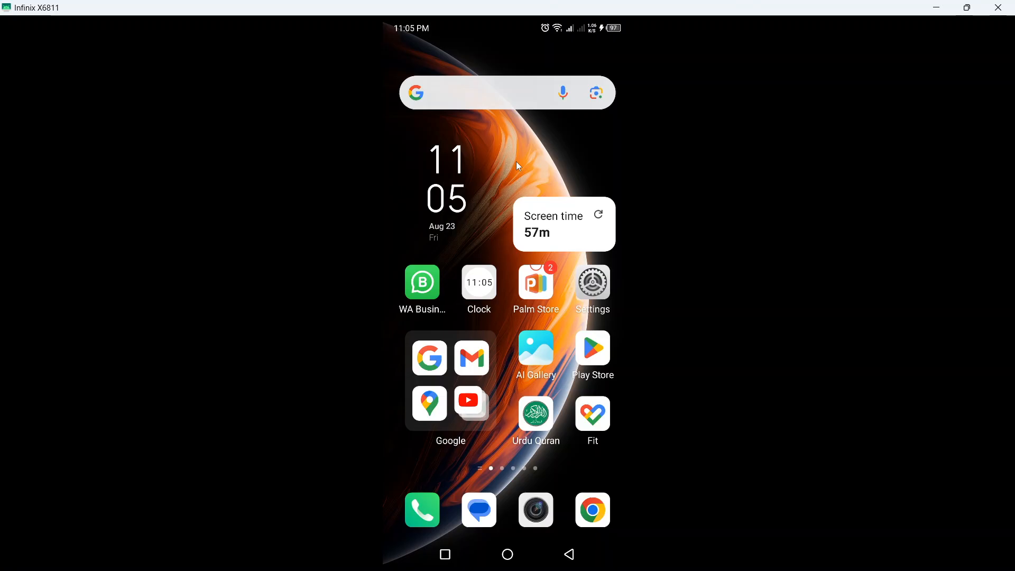